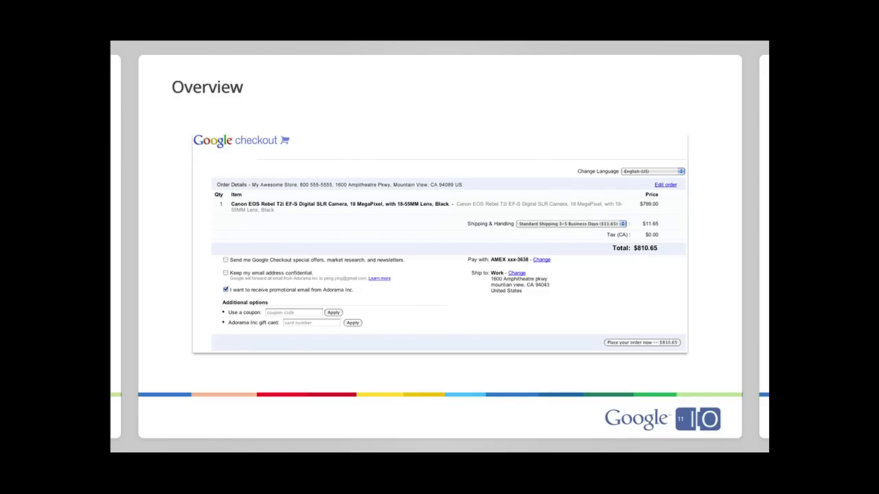
Add the T-shirt to the demo cart and choose the medium size.
{"action": "left_click", "coordinate": [641, 341]}
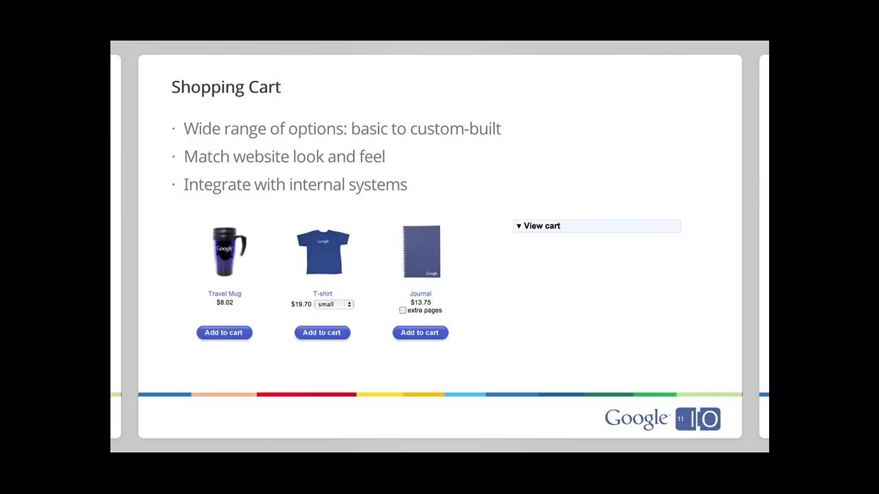
{"action": "mouse_move", "coordinate": [293, 216]}
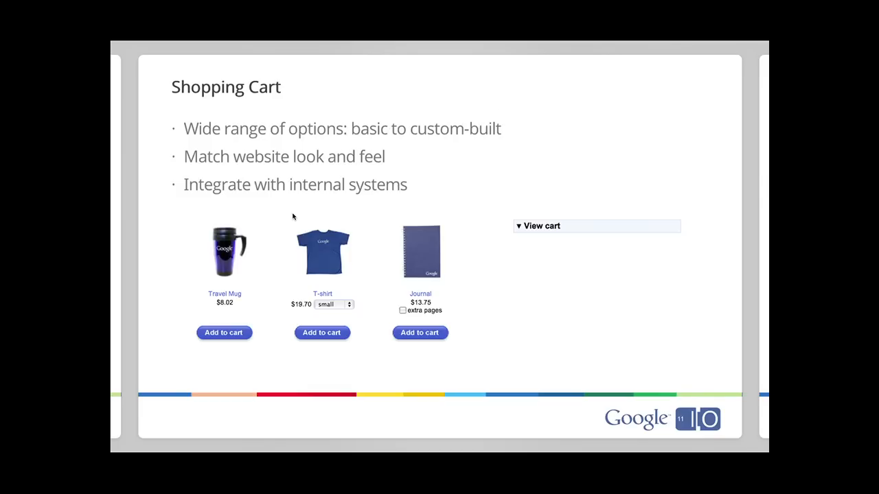
{"action": "mouse_move", "coordinate": [260, 254]}
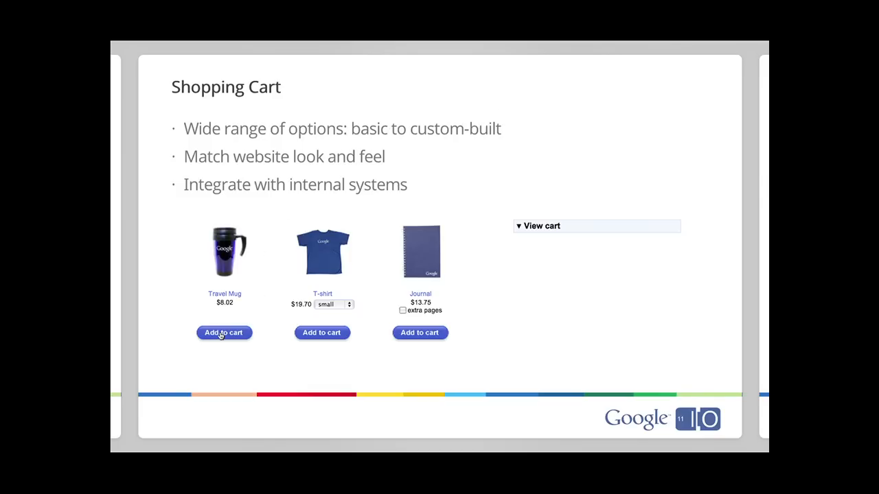
{"action": "left_click", "coordinate": [224, 332]}
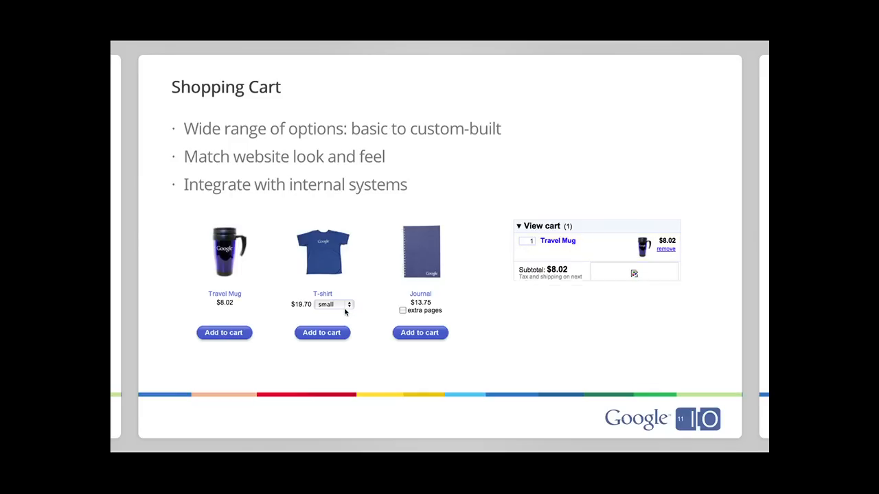
{"action": "left_click", "coordinate": [332, 304]}
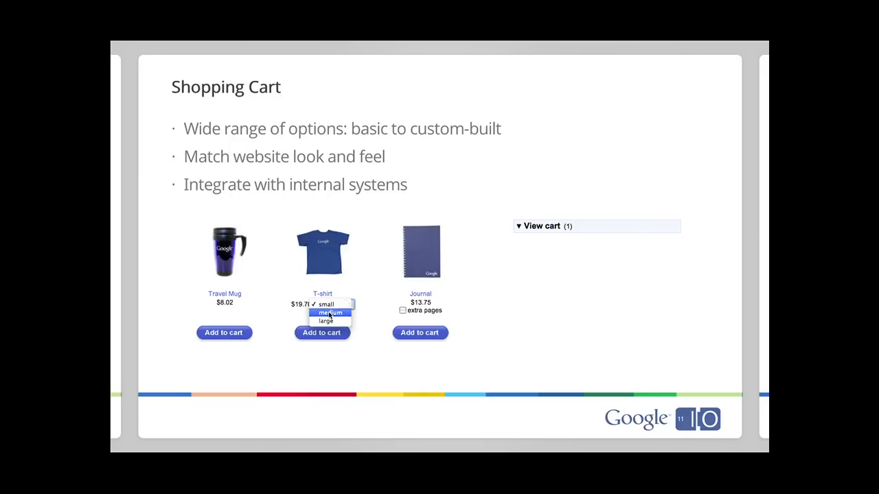
{"action": "left_click", "coordinate": [330, 312]}
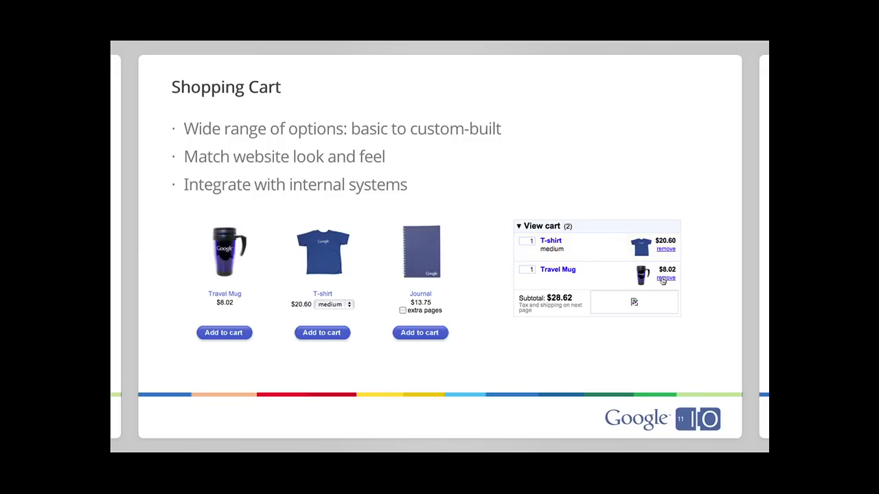
Remove the Travel Mug, expand then collapse the one-item cart, and advance to the next slide.
{"action": "left_click", "coordinate": [665, 278]}
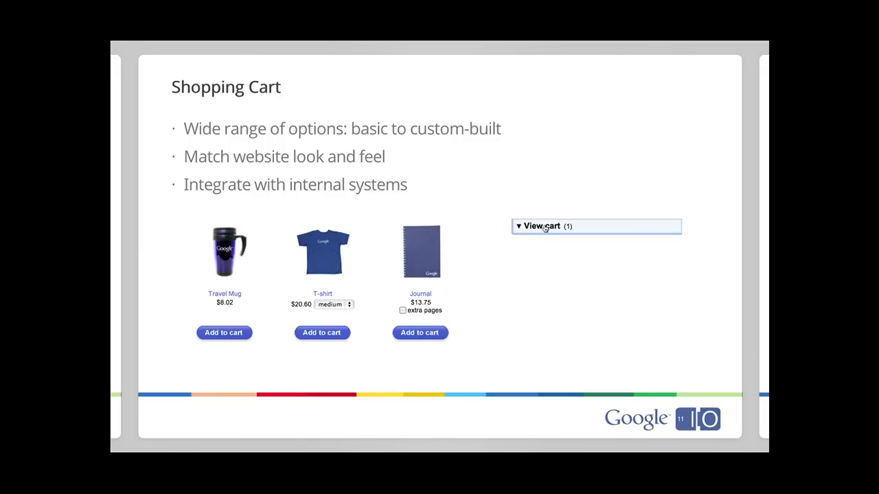
{"action": "left_click", "coordinate": [542, 226]}
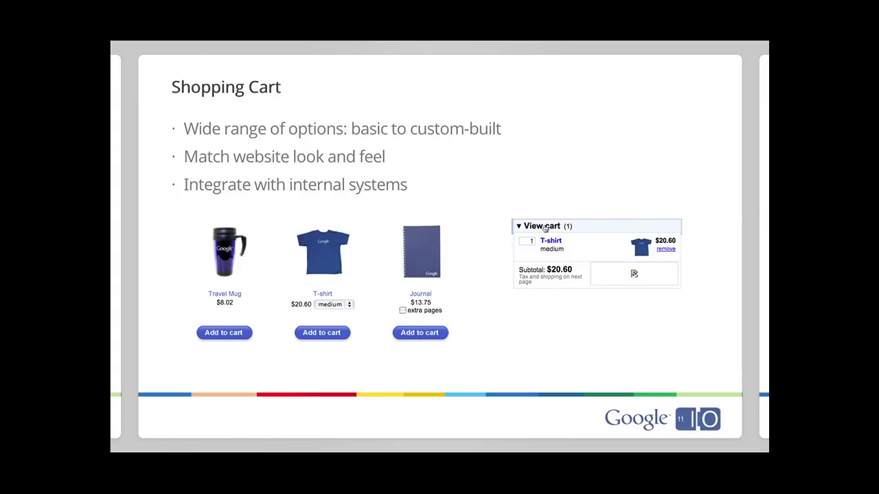
{"action": "left_click", "coordinate": [542, 226]}
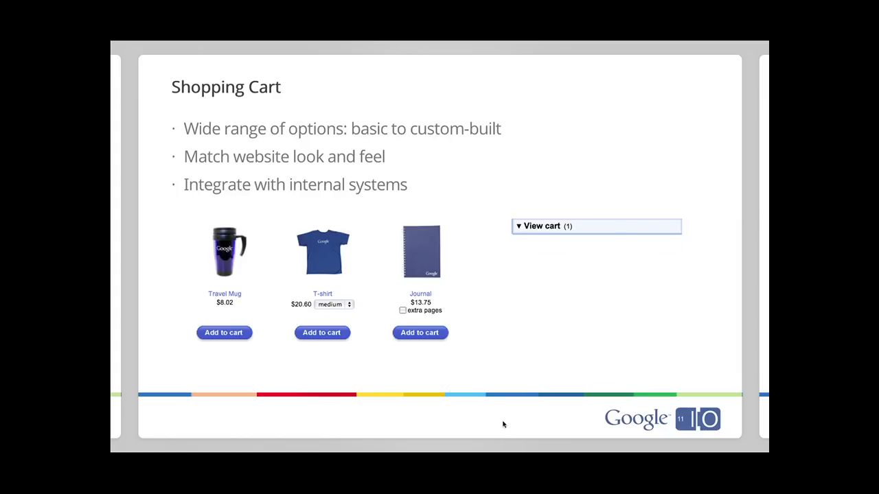
{"action": "key", "text": "Right"}
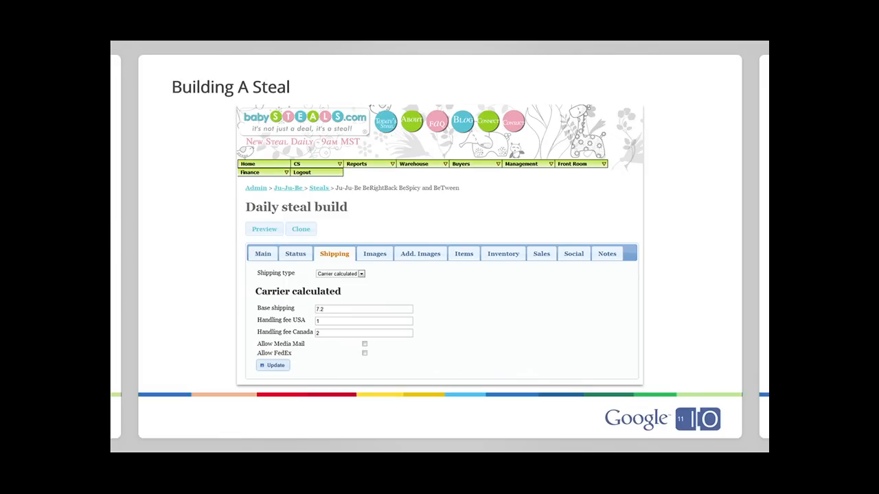
{"action": "key", "text": "Right"}
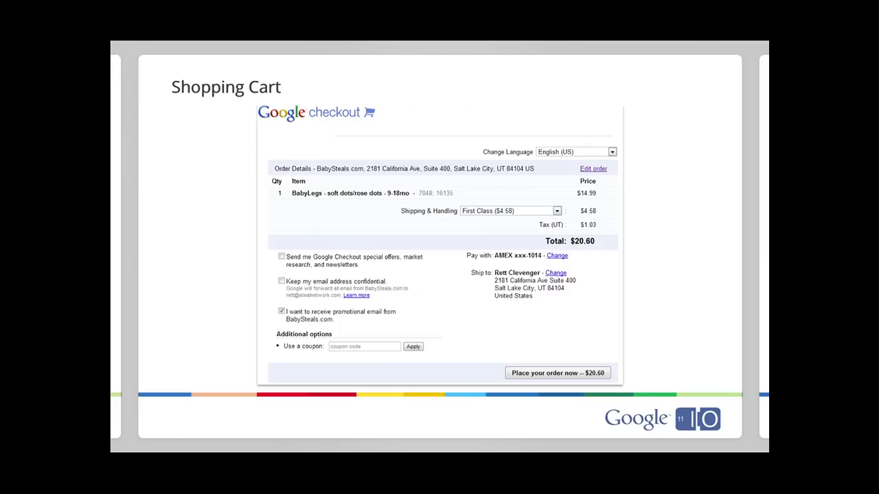
{"action": "key", "text": "Right"}
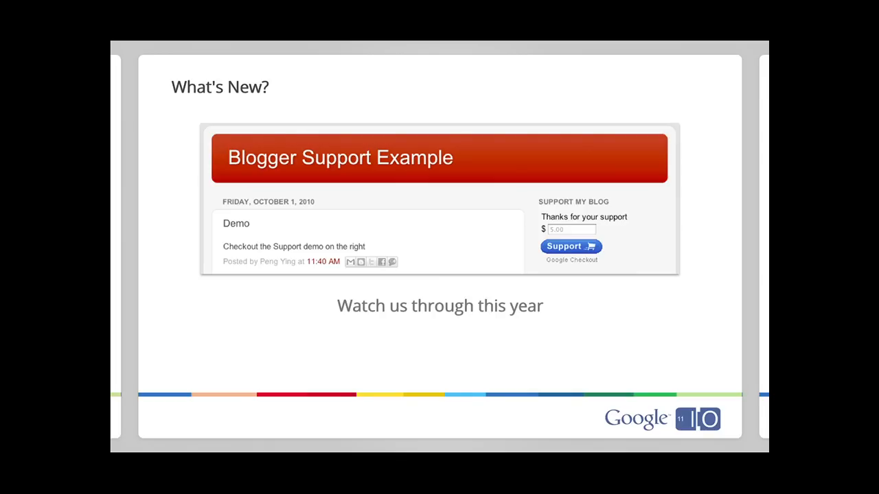
Advance past the What's New Blogger Support Example slide to the Get Started slide.
{"action": "key", "text": "Right"}
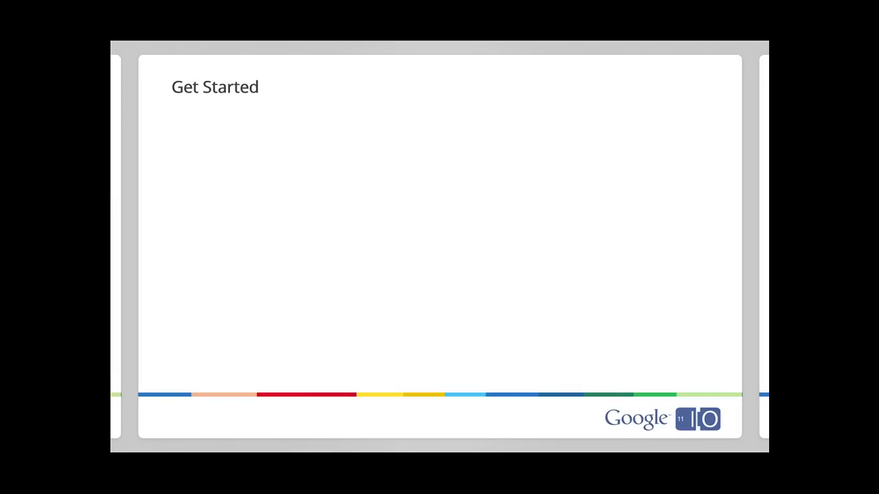